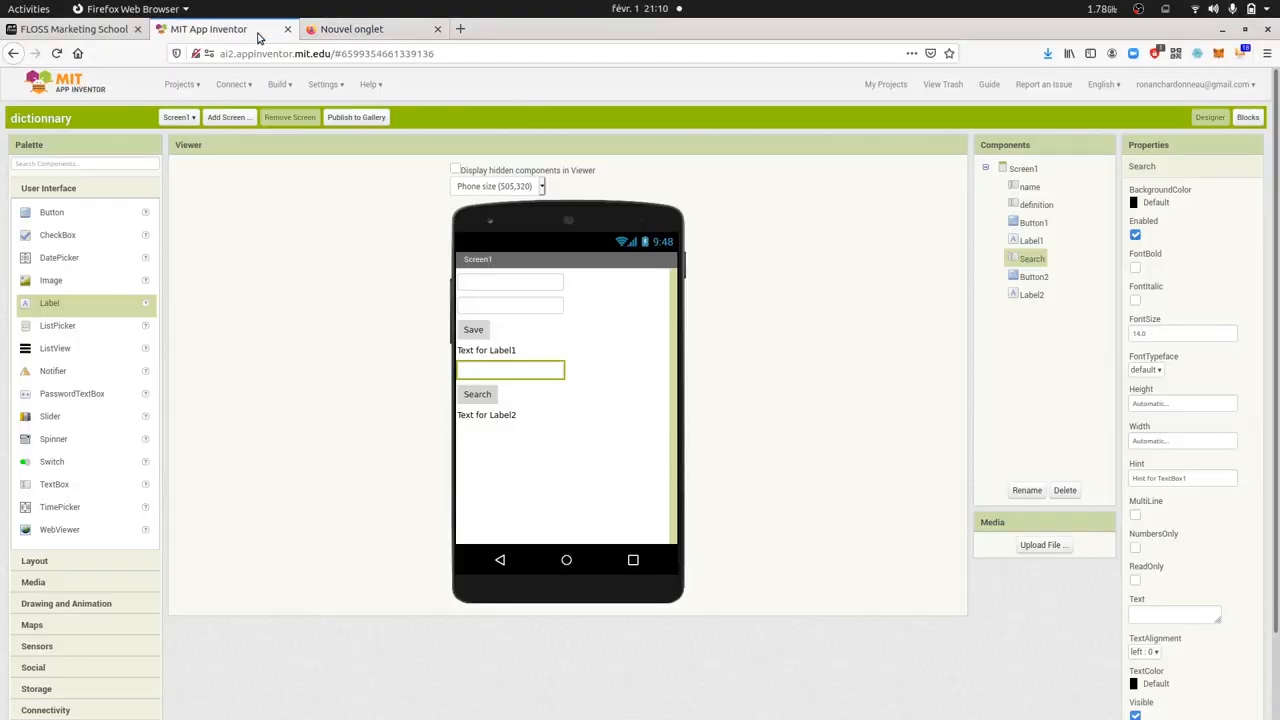
Switch the dictionary project from the Designer to its Blocks code view
click(1248, 116)
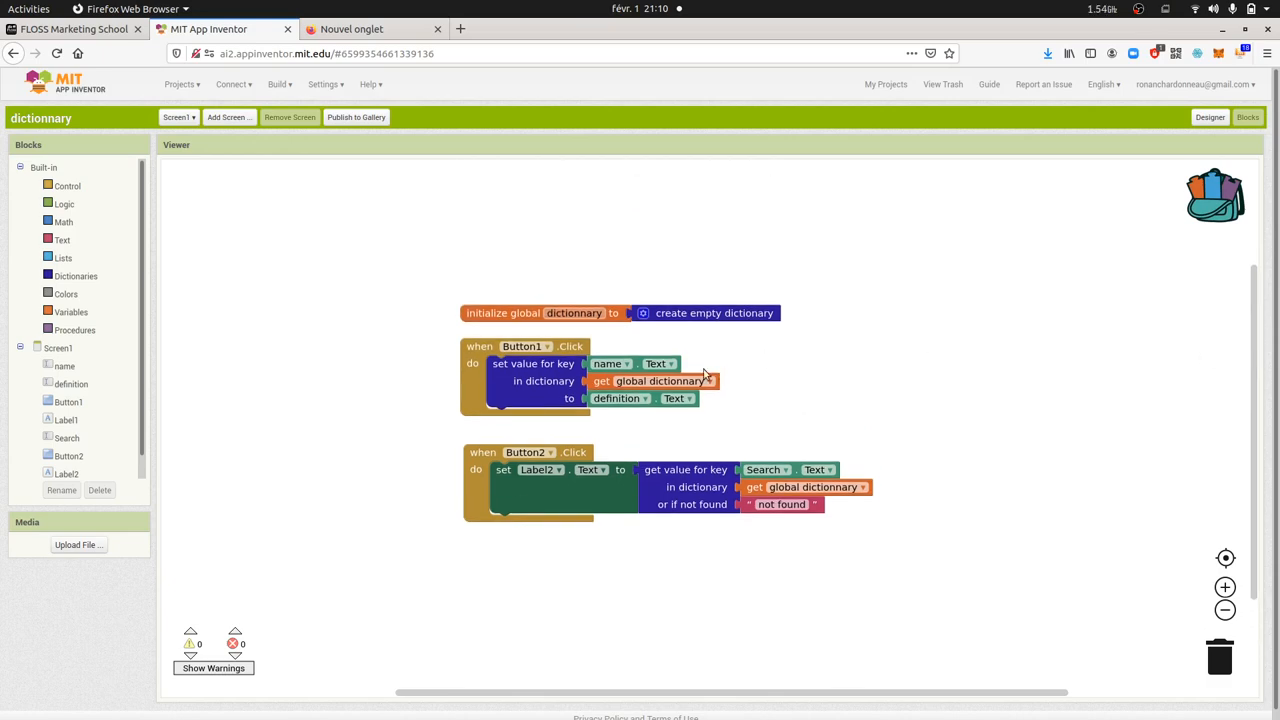
Show the Dictionaries drawer with blocks like create empty dictionary and get value for key
click(76, 276)
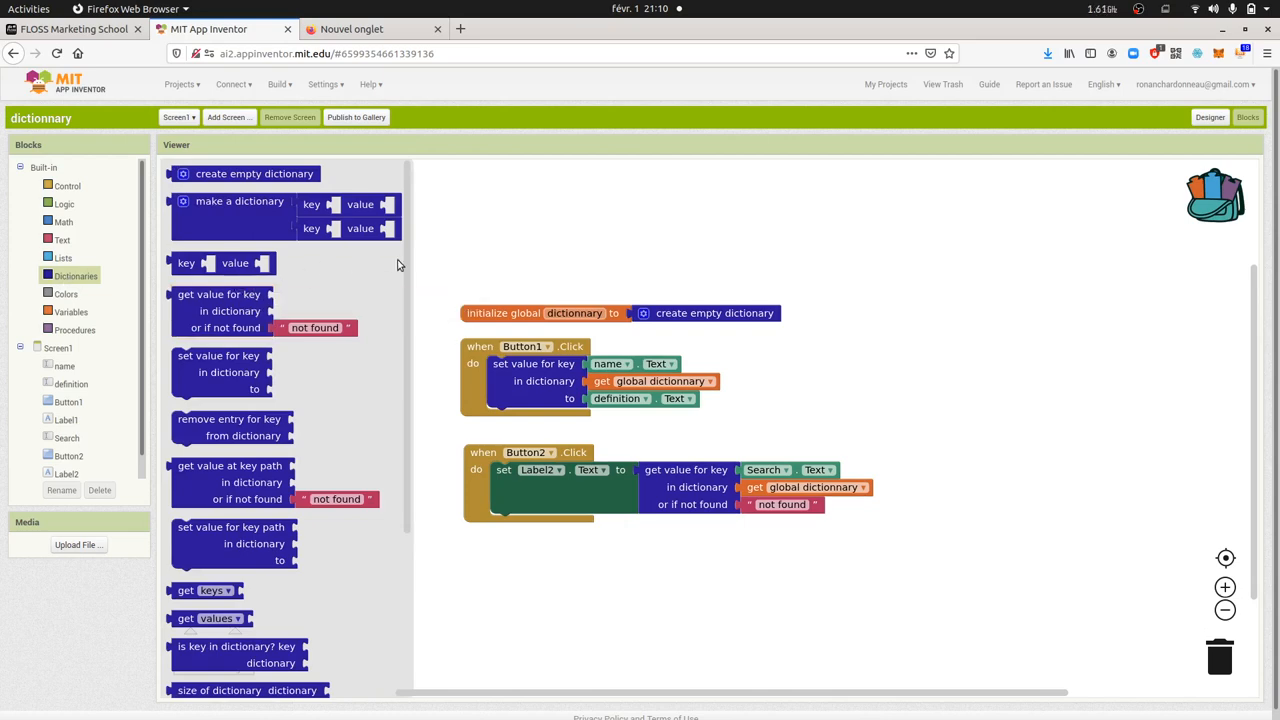
Move to another browser tab holding a Google search for 'definition dictionary'
click(372, 28)
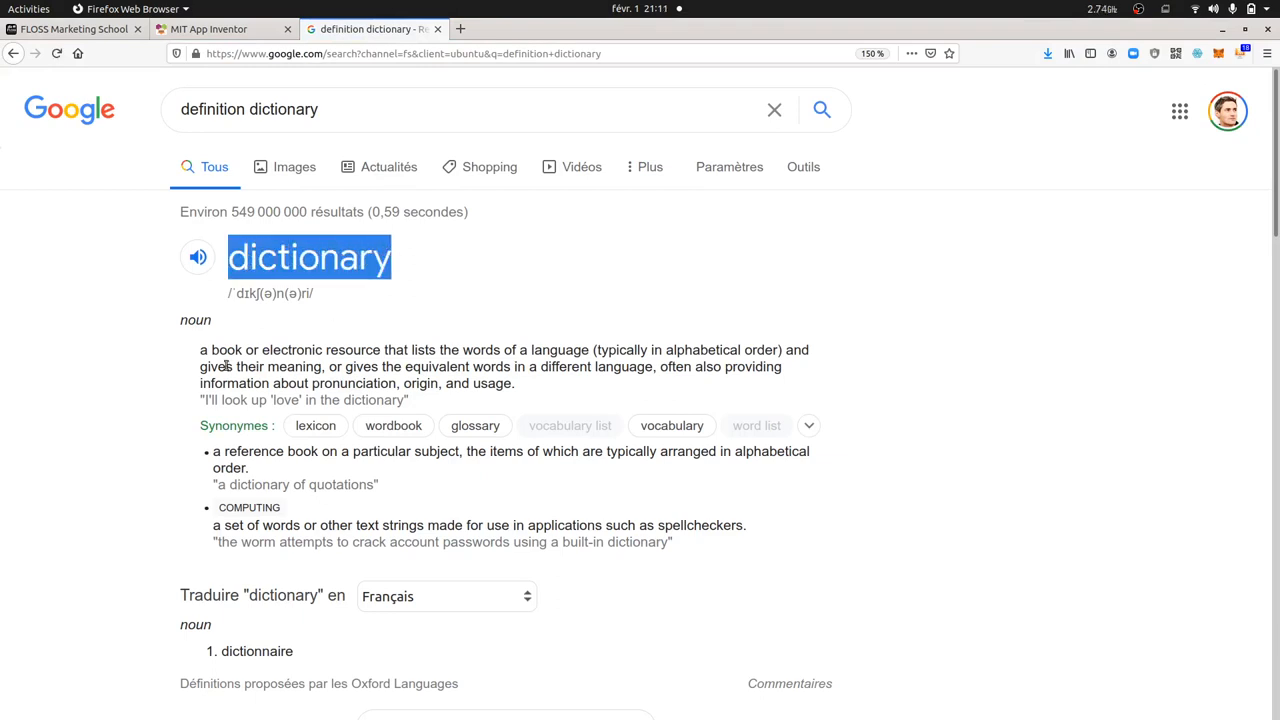
Return to the MIT App Inventor tab with the Dictionaries palette still showing
click(208, 28)
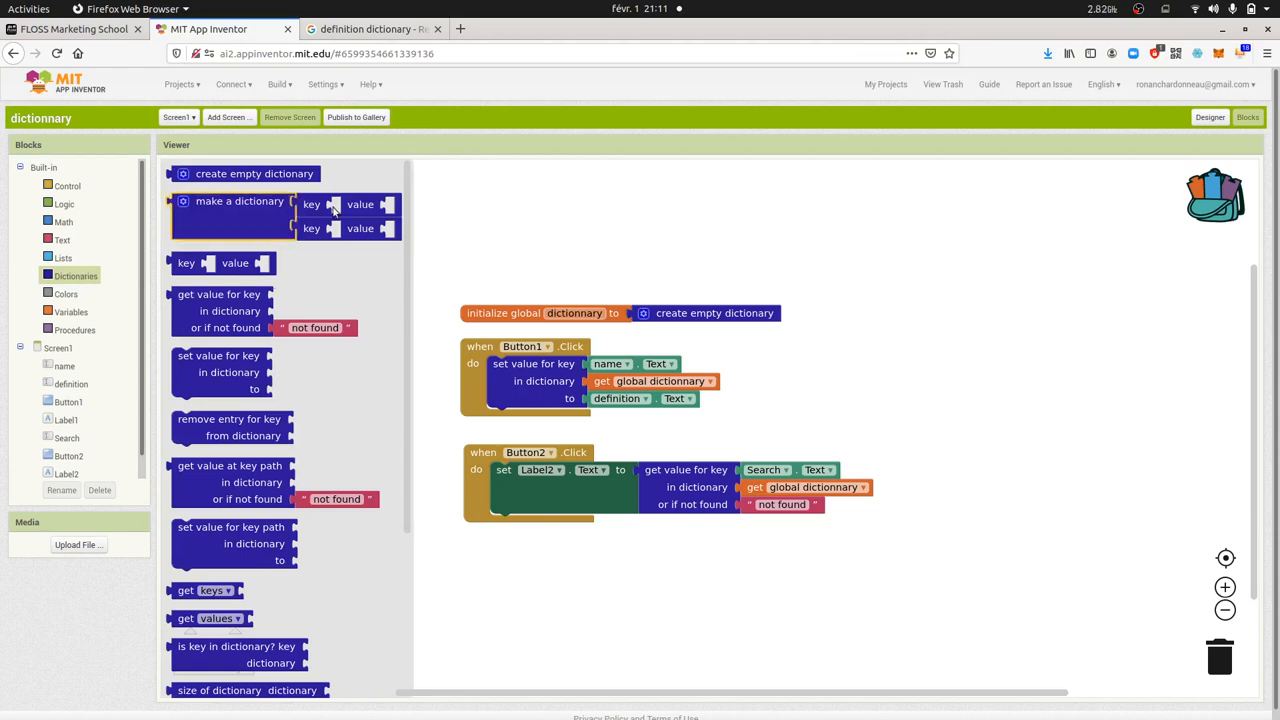
Bring back the Designer layout with the name and definition fields, Save and Search buttons
click(1210, 116)
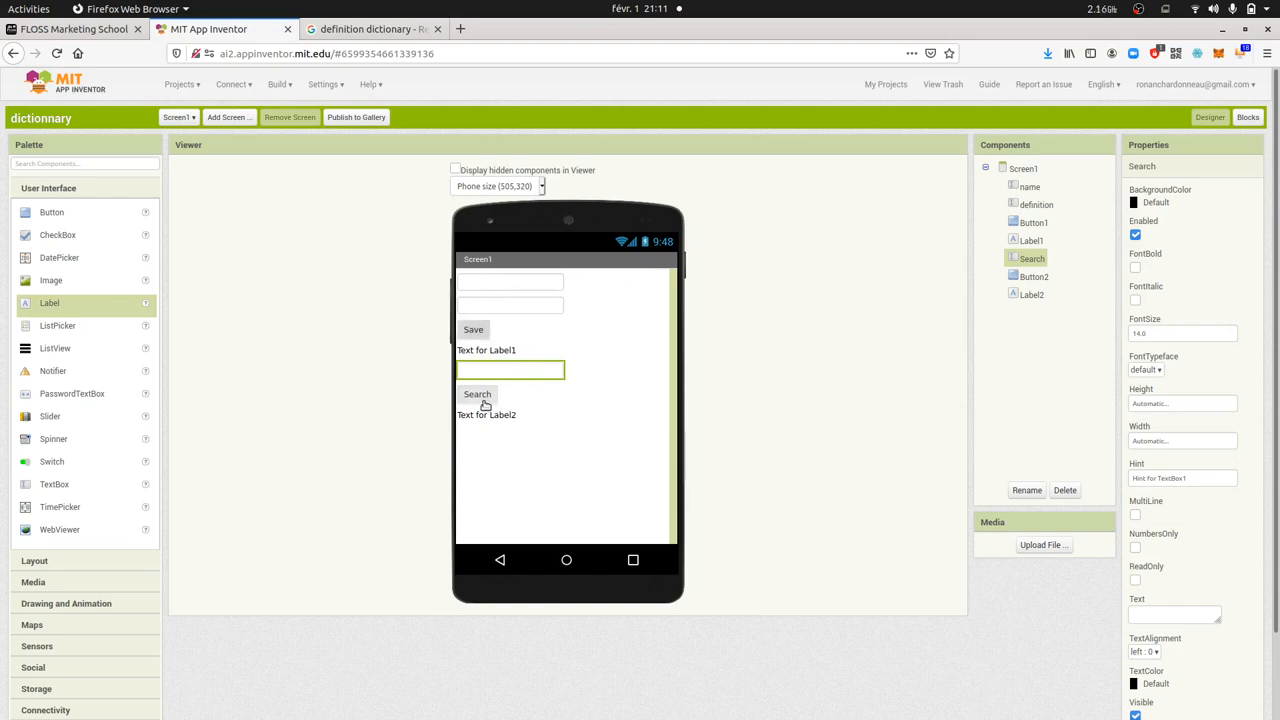
click(1248, 116)
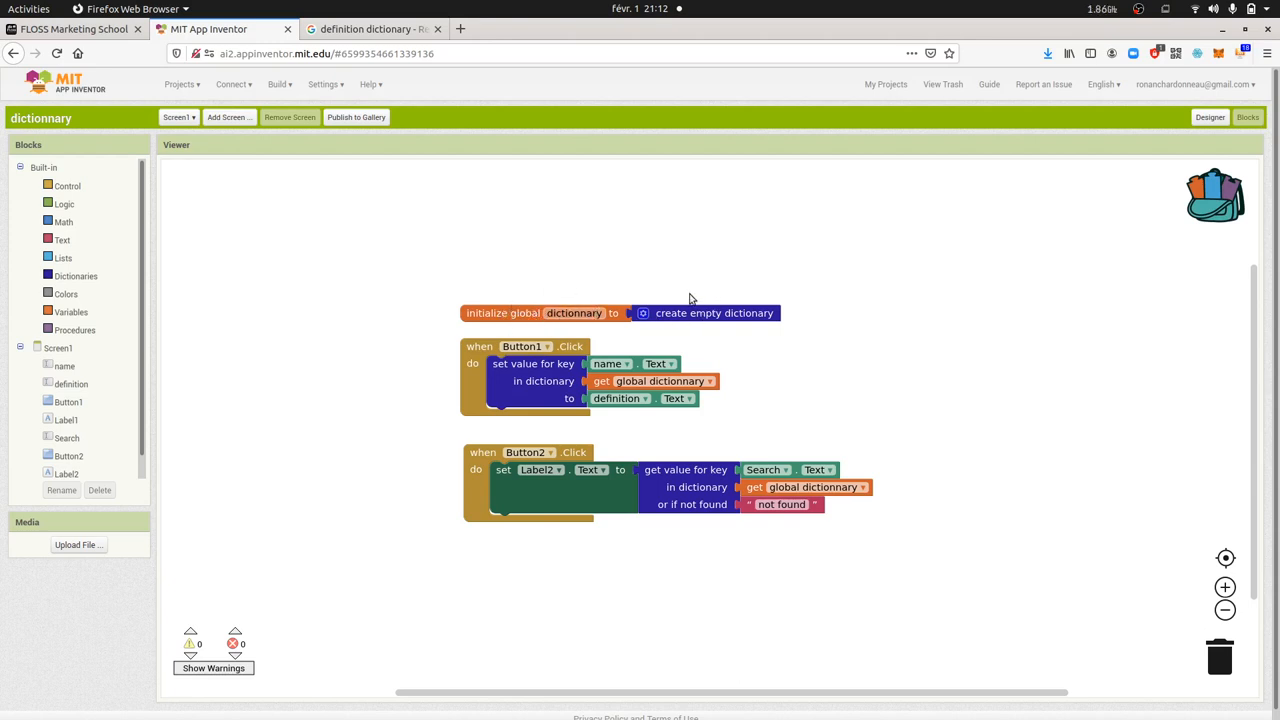
mouse_move(648, 240)
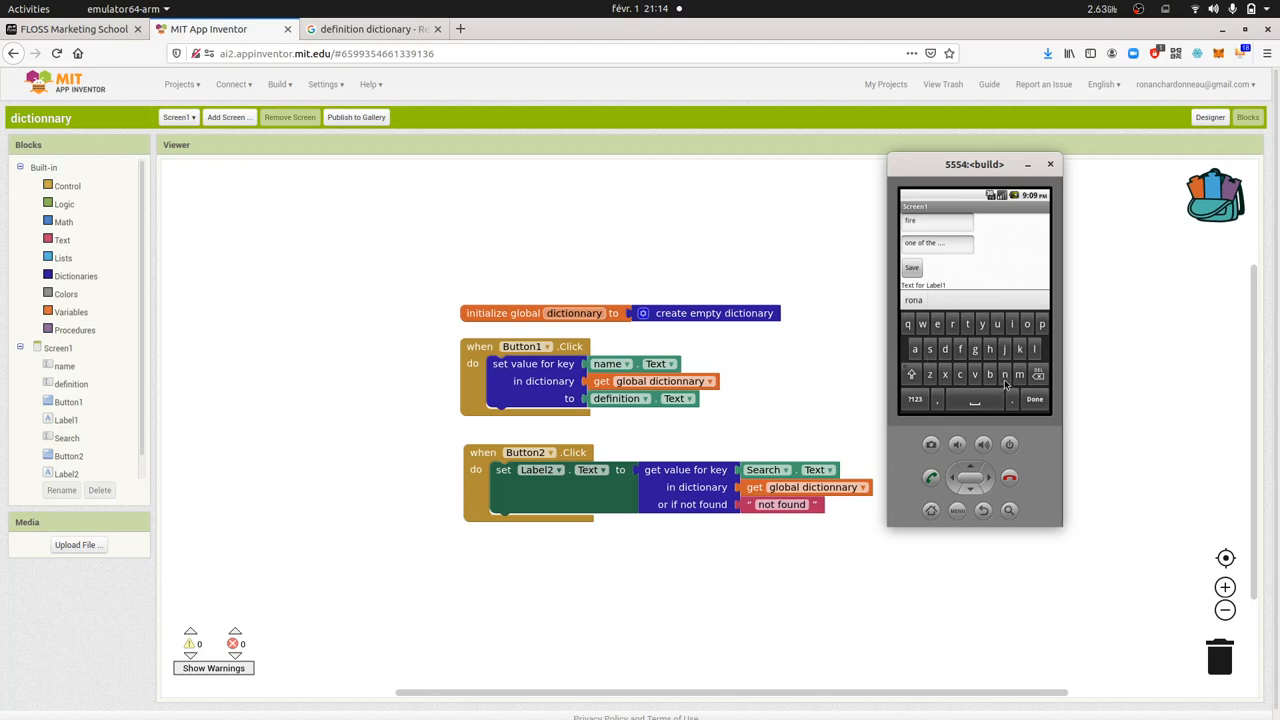
Finish entering the search word in the emulator so the lookup result text appears
click(914, 324)
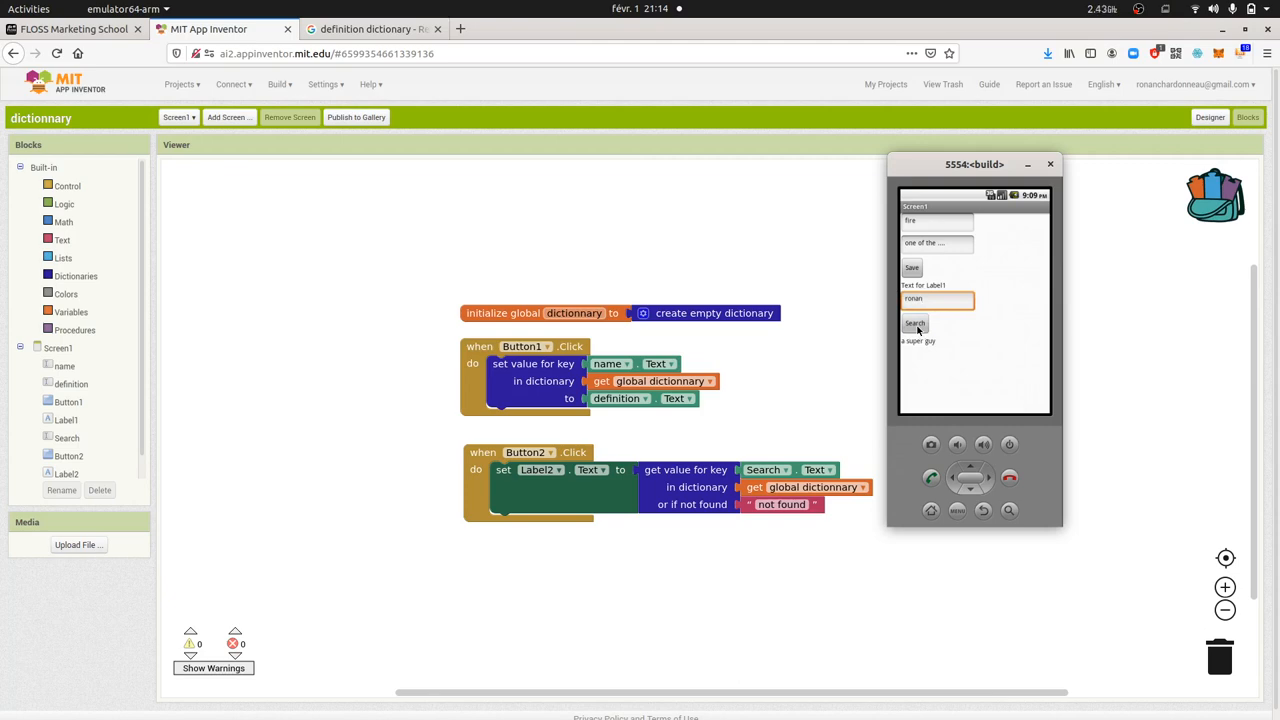